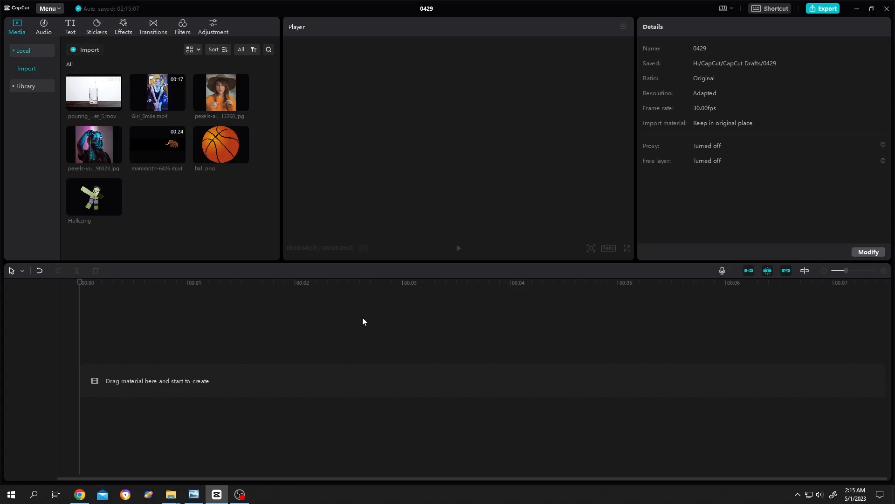
mouse_move(226, 264)
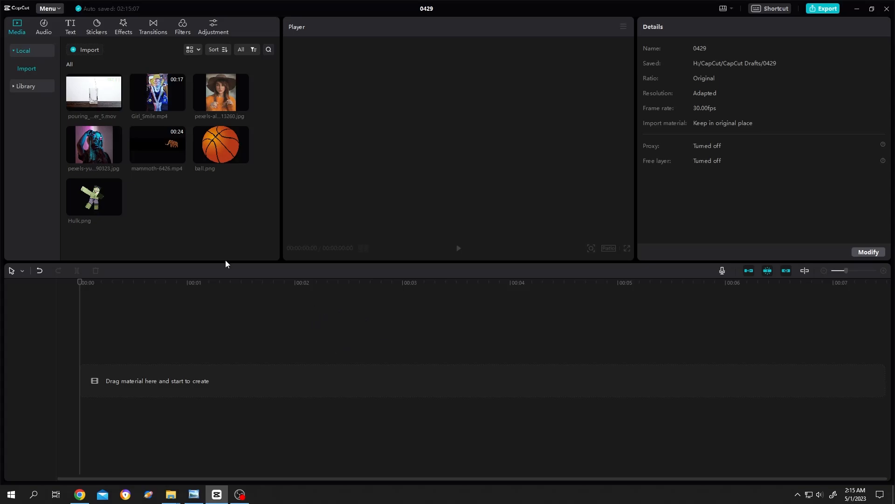
Step: Drag Hulk.png from the Media panel onto the timeline as a five-second clip
drag(94, 196, 260, 375)
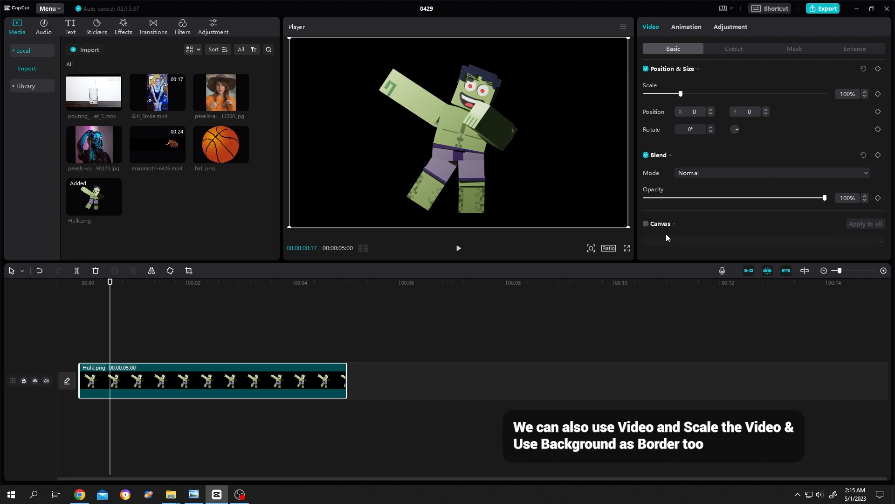
Step: Enable the Canvas background, set it to Color, and pick the pale yellow swatch
click(646, 223)
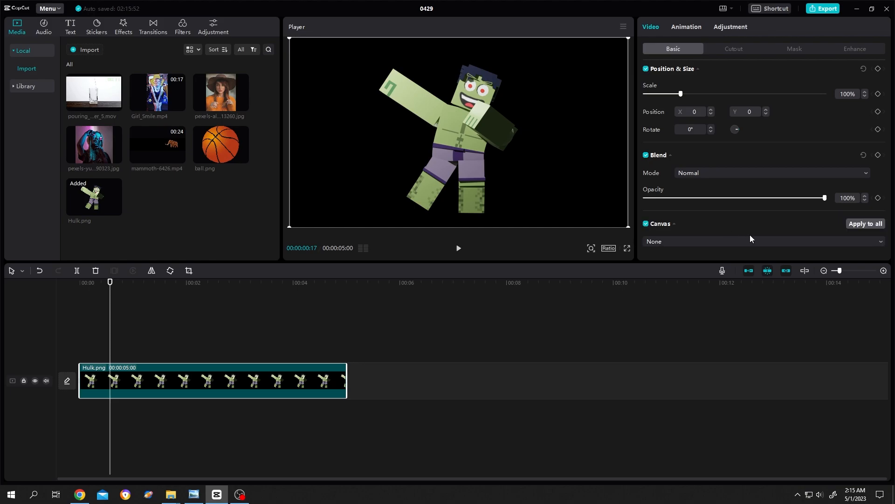
click(761, 242)
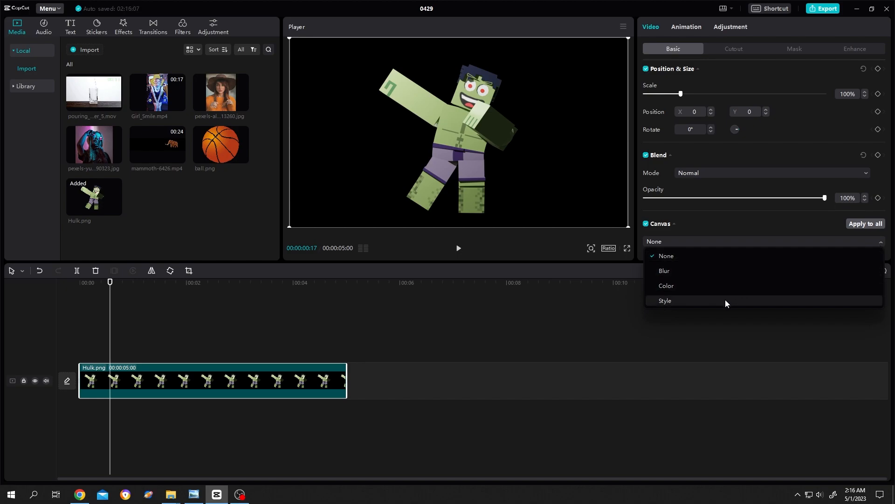
click(665, 285)
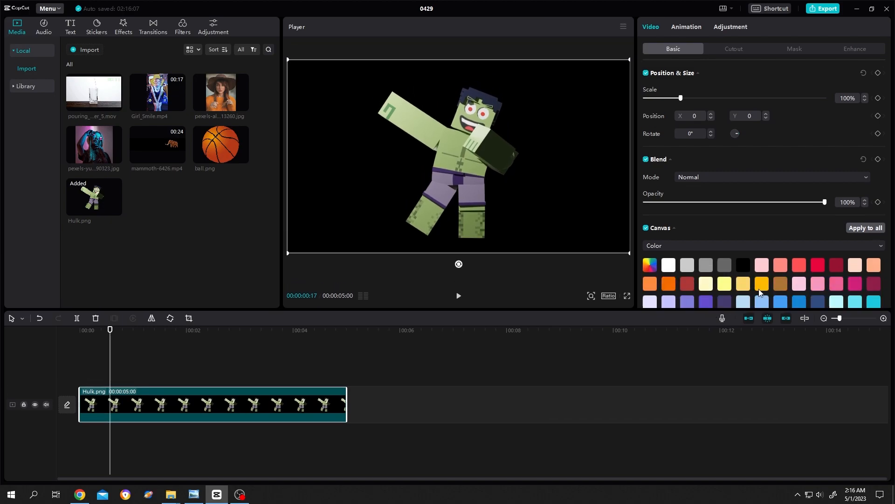
click(705, 284)
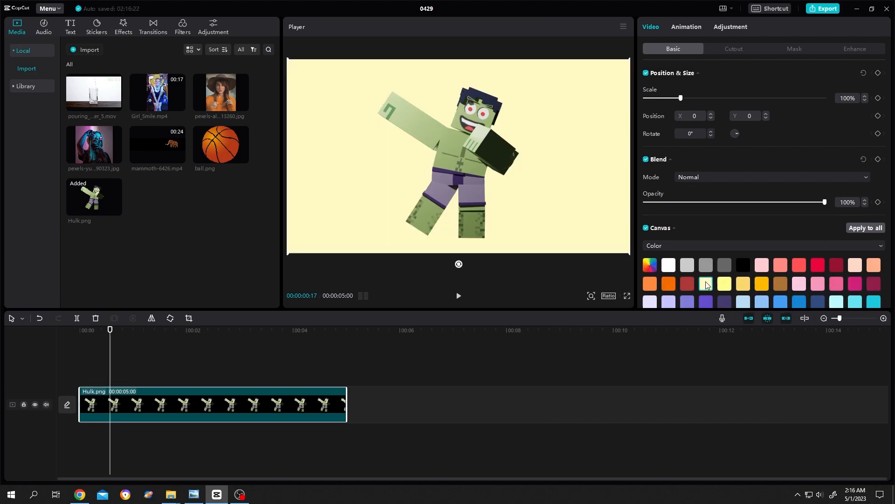
click(705, 284)
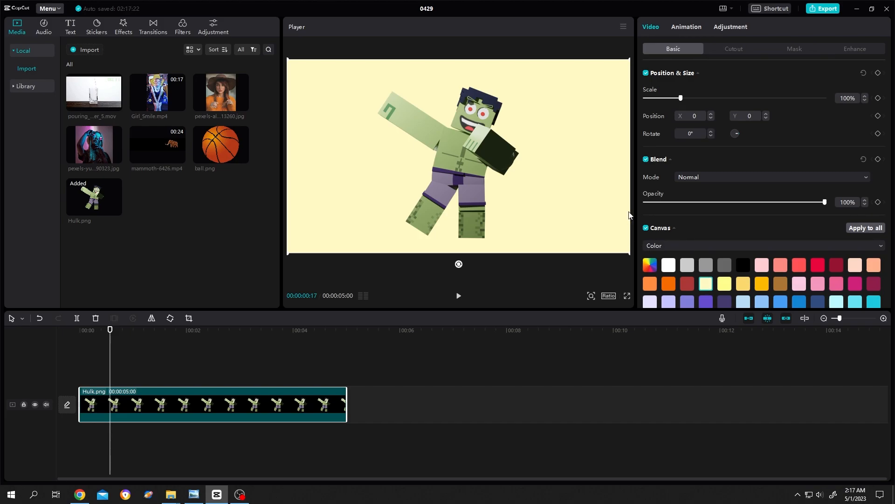
mouse_move(312, 387)
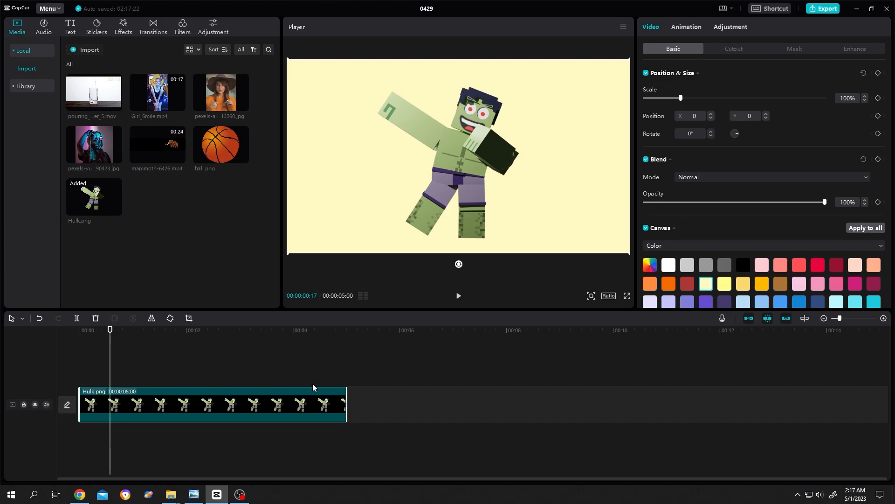
mouse_move(276, 410)
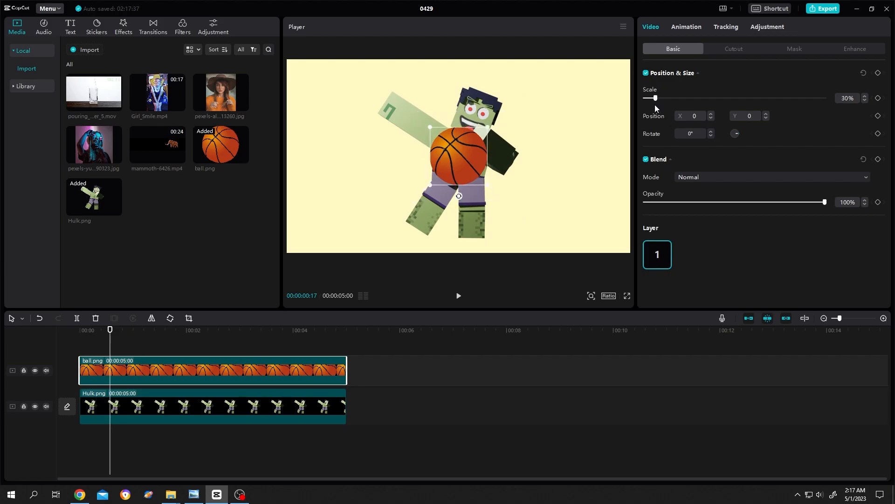
Step: Move the basketball toward the bottom of the frame in the Player
drag(457, 157, 405, 217)
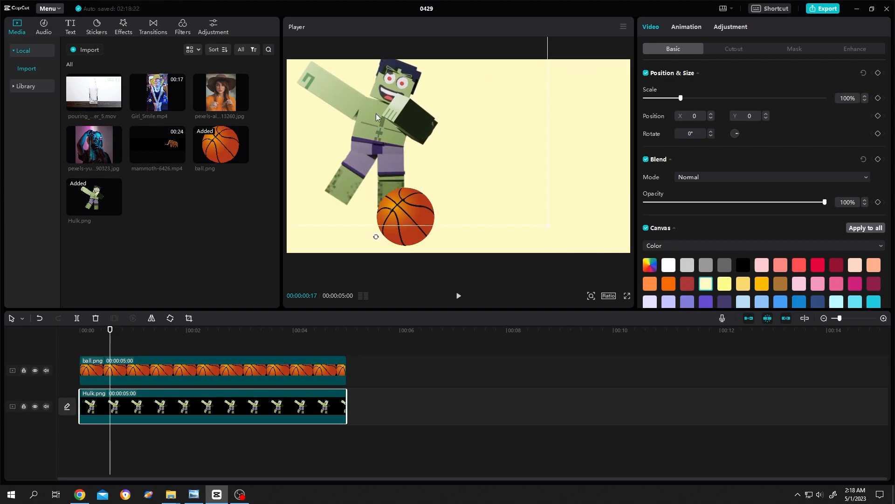
Step: Drag the Hulk figure right so the basketball rests near his foot
drag(376, 115, 462, 138)
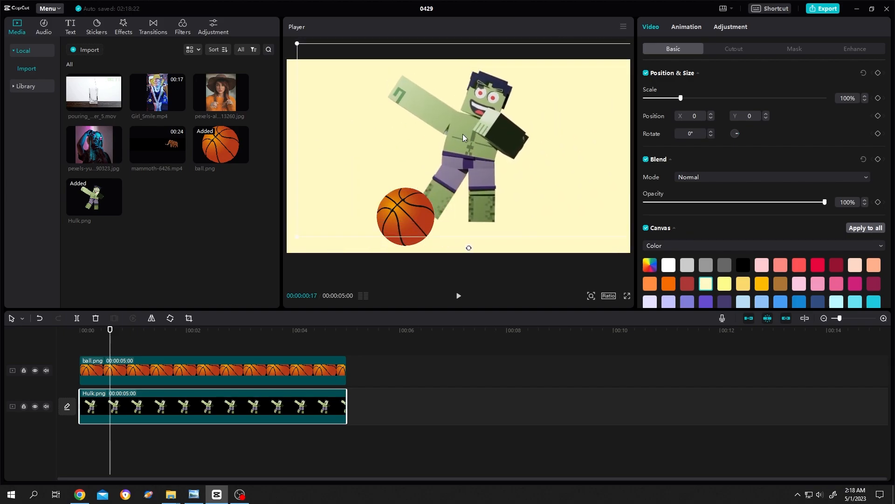